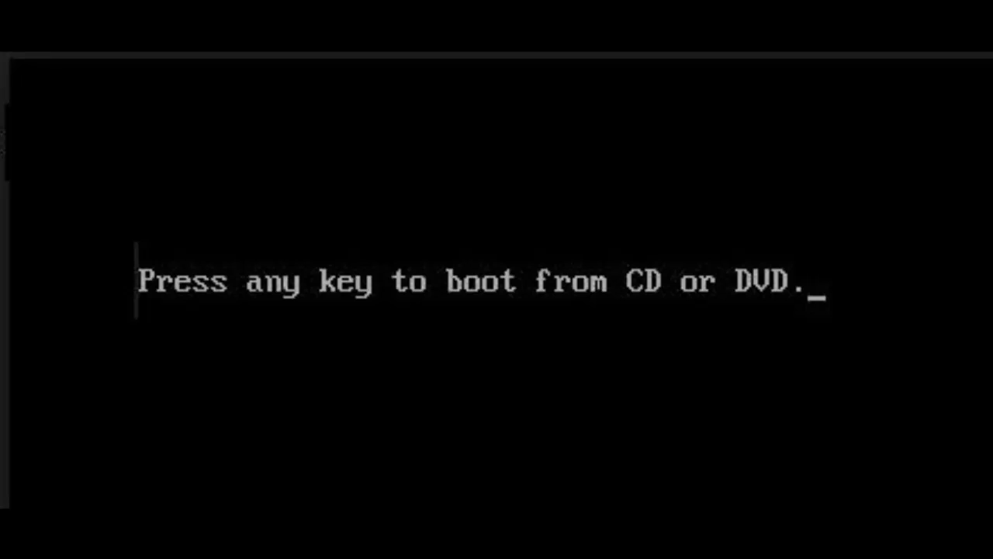
# Step: Boot from the installation disc and choose 'Repair your computer' instead of installing
pyautogui.press('enter')
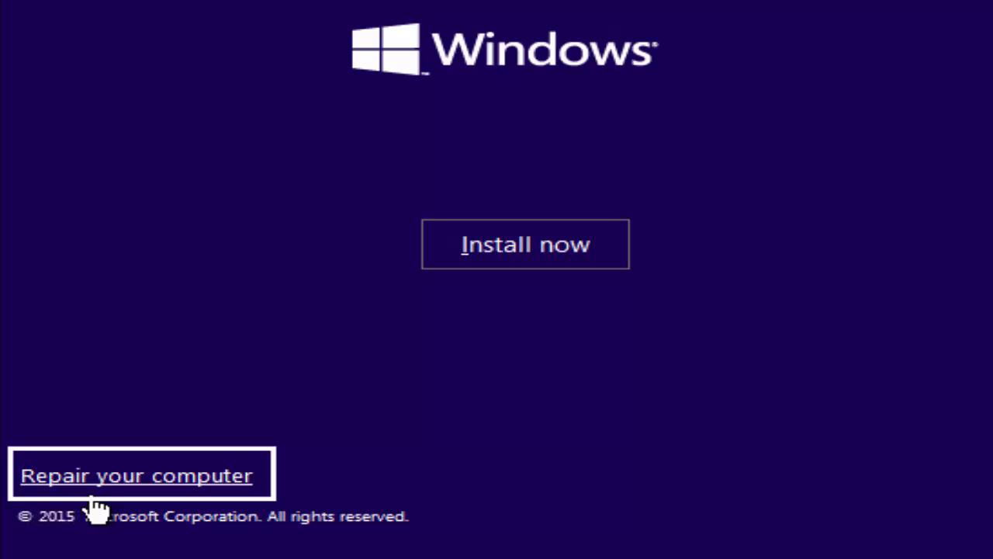
pyautogui.click(136, 475)
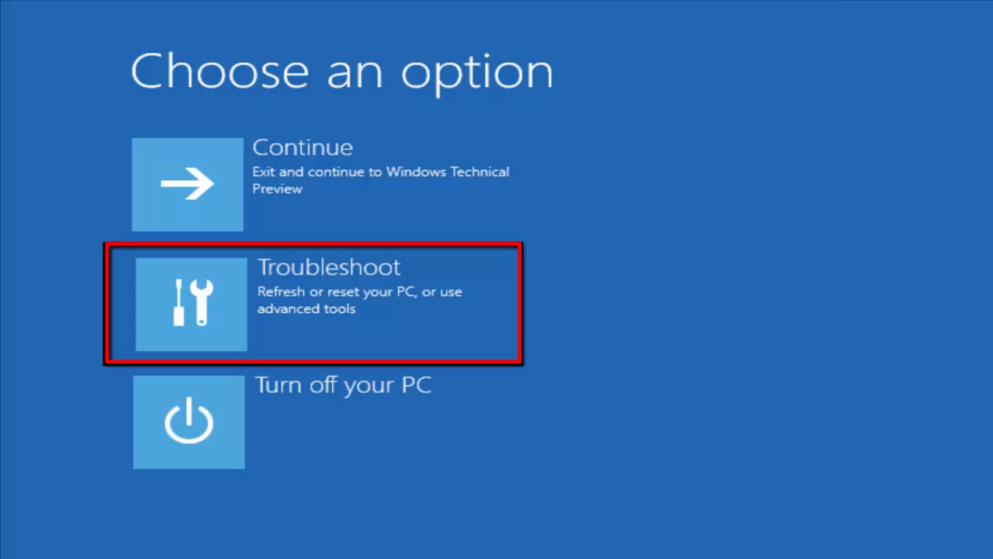
# Step: Enter the Troubleshoot recovery tools from the 'Choose an option' screen
pyautogui.click(191, 307)
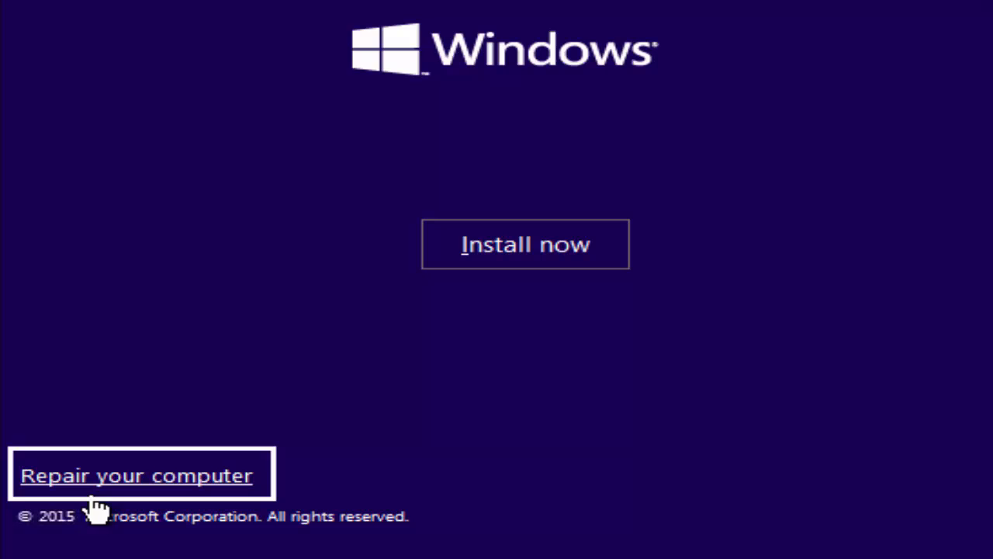
# Step: Reach the recovery Command Prompt via 'Repair your computer' to run bootrec /rebuildbcd, /fixmbr and /fixboot
pyautogui.click(138, 475)
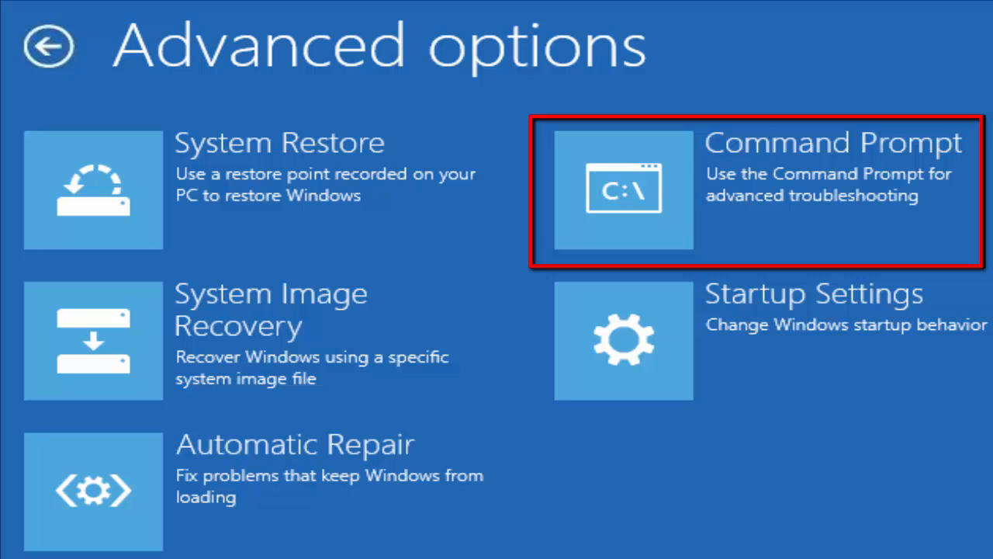
pyautogui.click(624, 191)
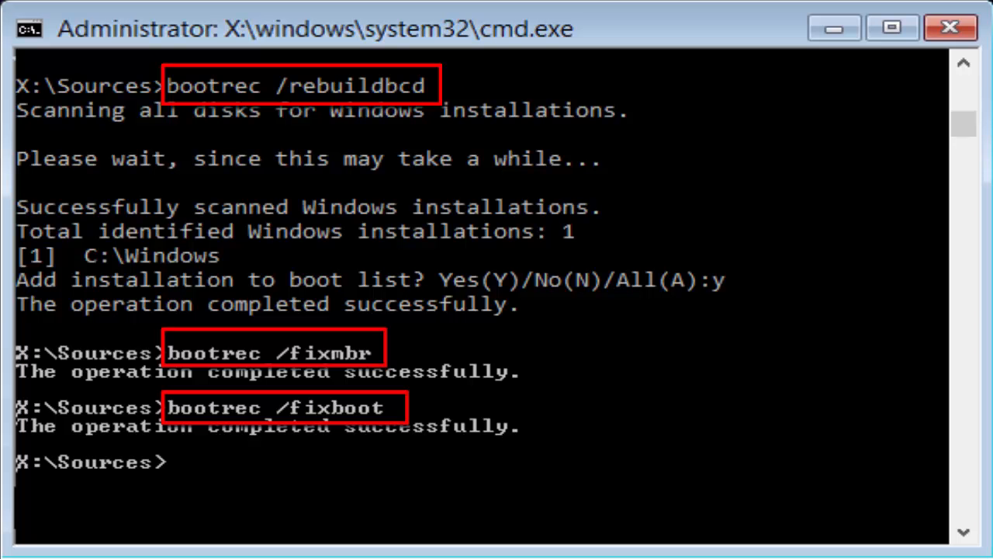